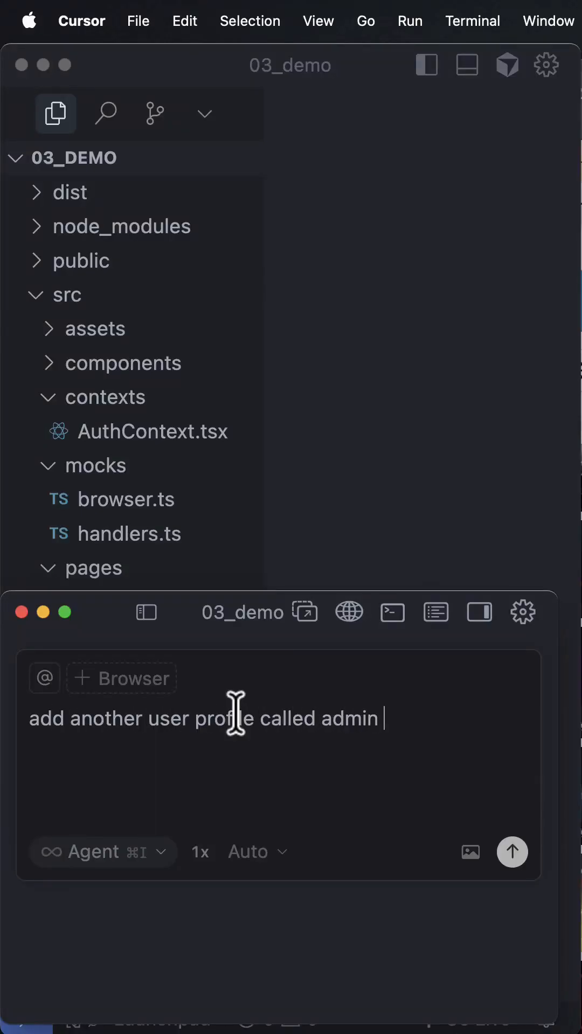
# Step: Extend the agent prompt with "follow the last" after "add another user profile called admin"
pyautogui.write('follow the last')
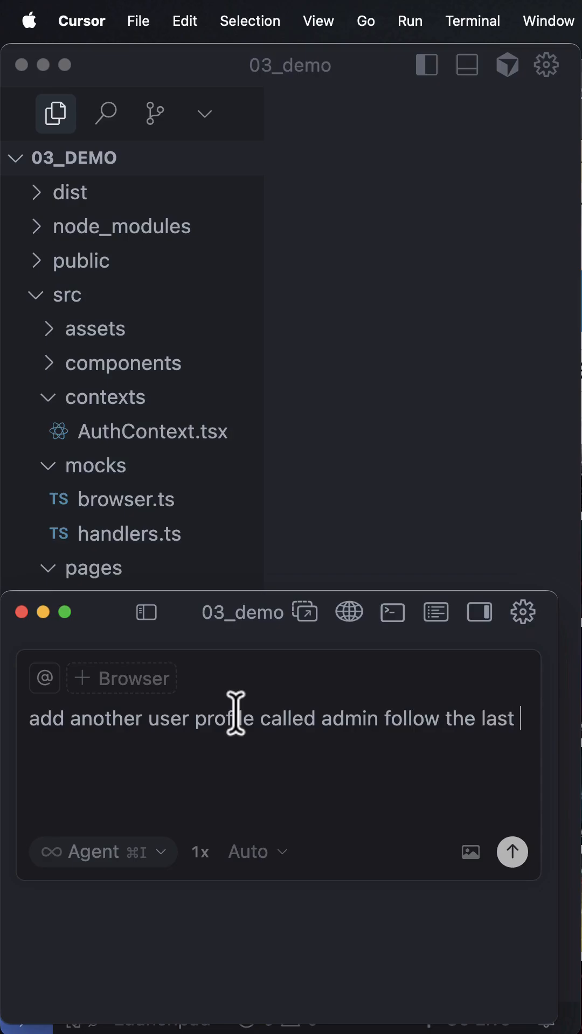
pyautogui.click(512, 851)
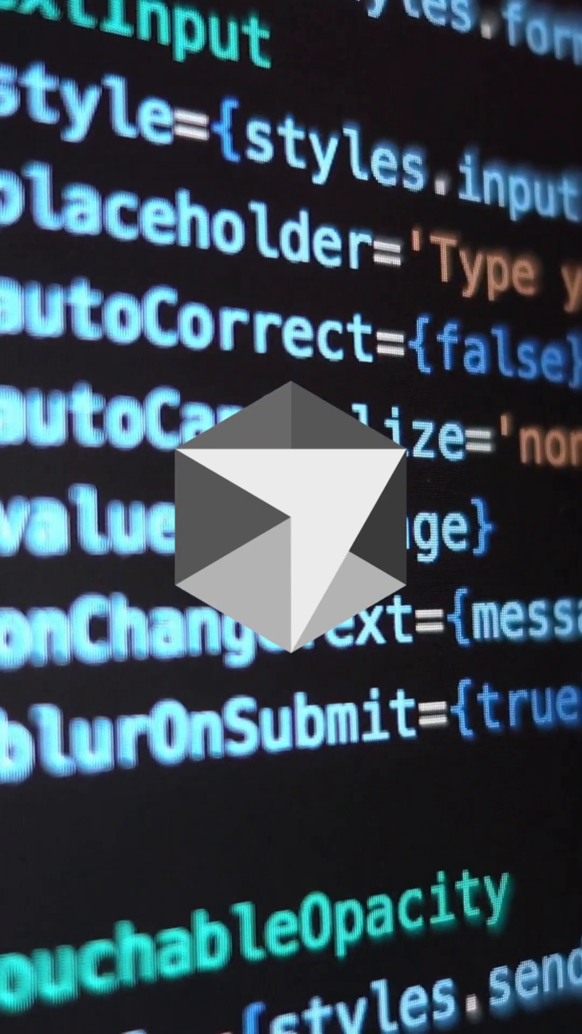
pyautogui.scroll(-3)
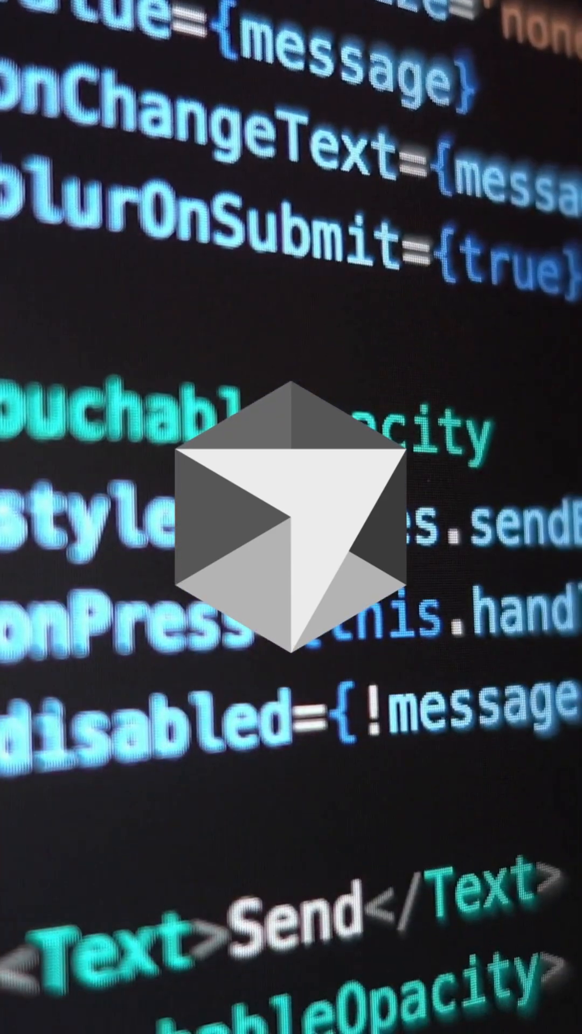